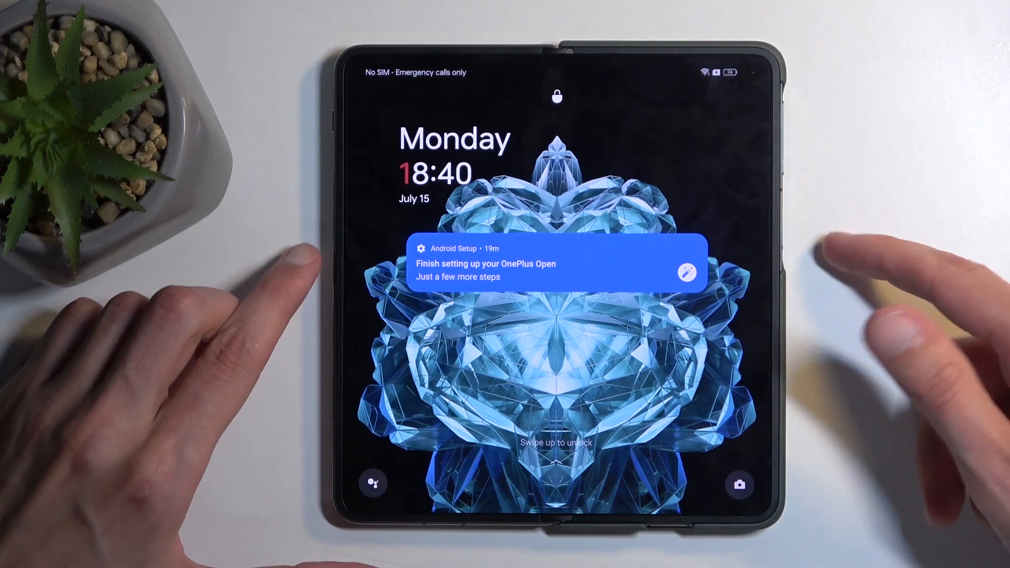
Hold the power button to bring up the power menu with Restart, Power off and Emergency SOS
key(power)
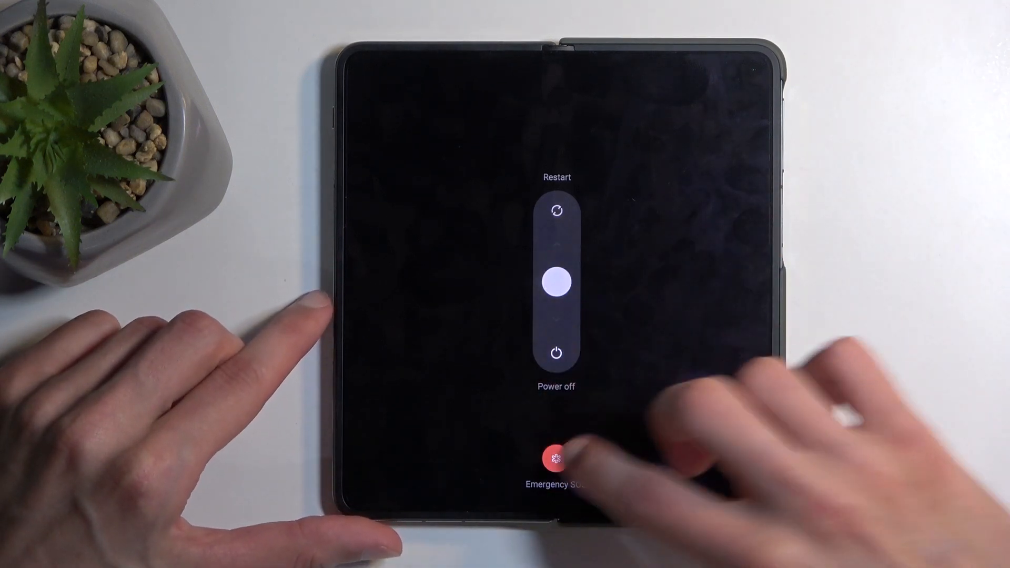
Power off the phone, boot into recovery, choose English and start Format data
click(557, 210)
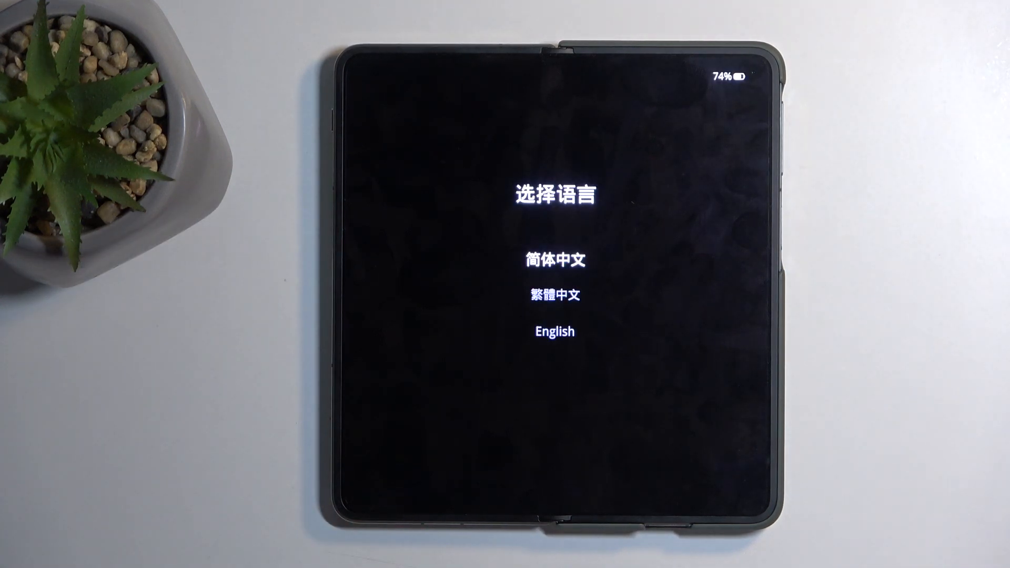
click(554, 330)
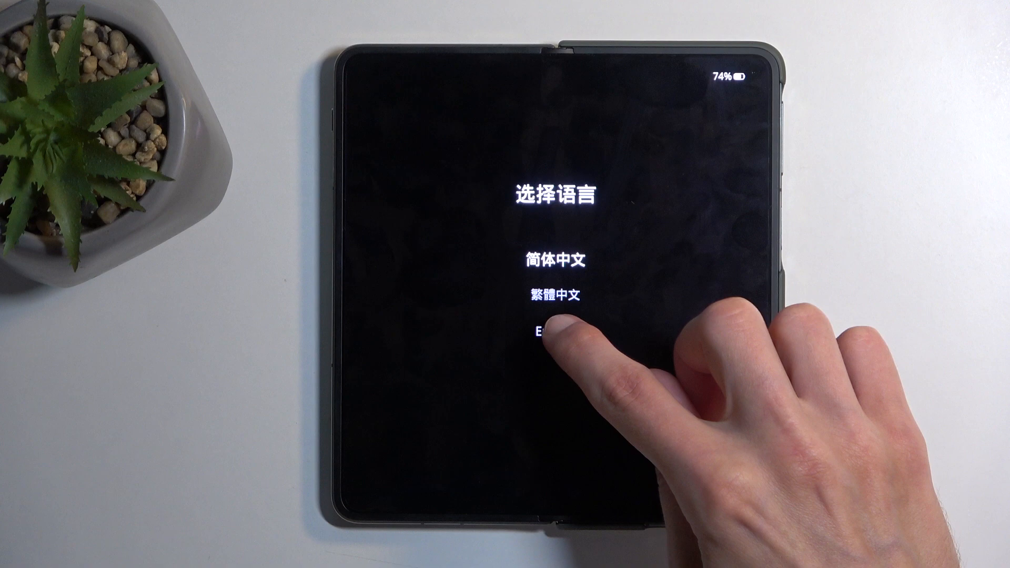
click(547, 333)
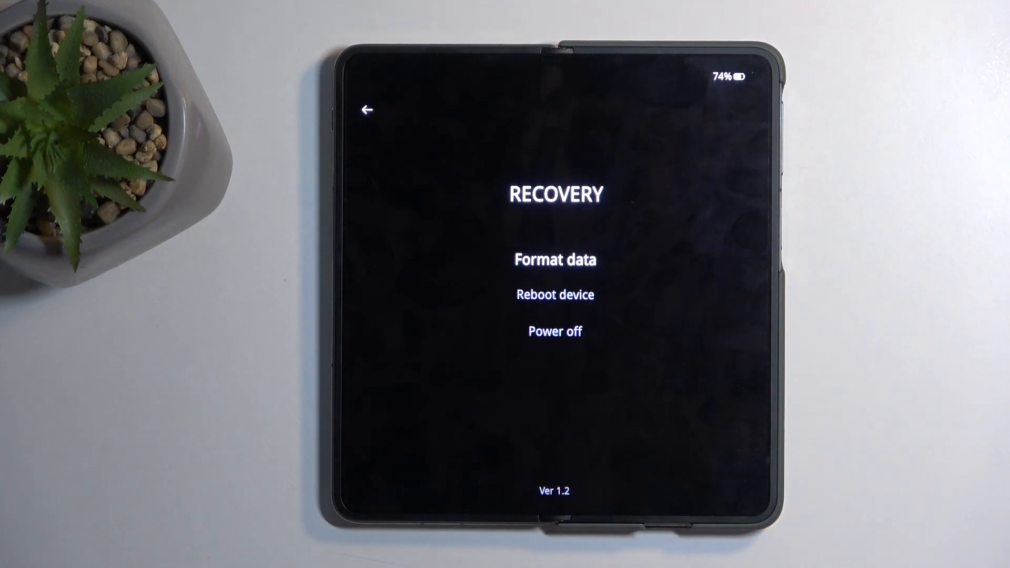
click(554, 260)
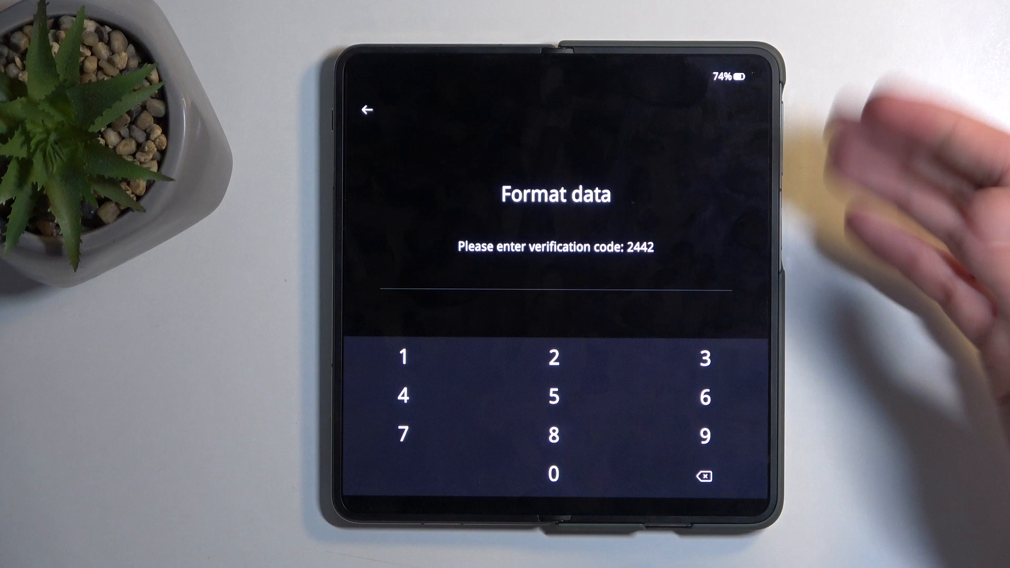
mouse_move(902, 322)
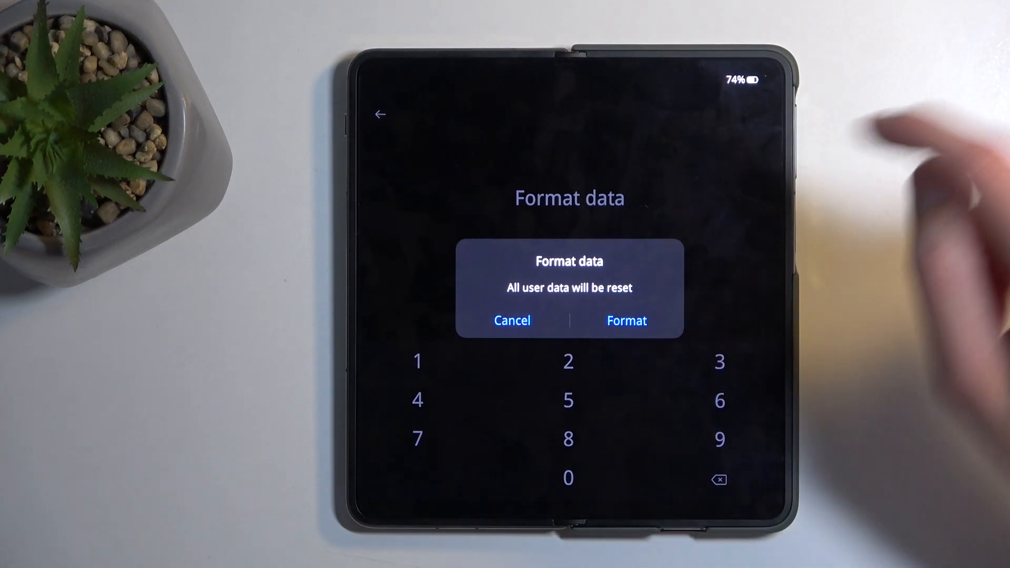
Confirm the Format action after code 2442 so all user data is wiped
click(625, 321)
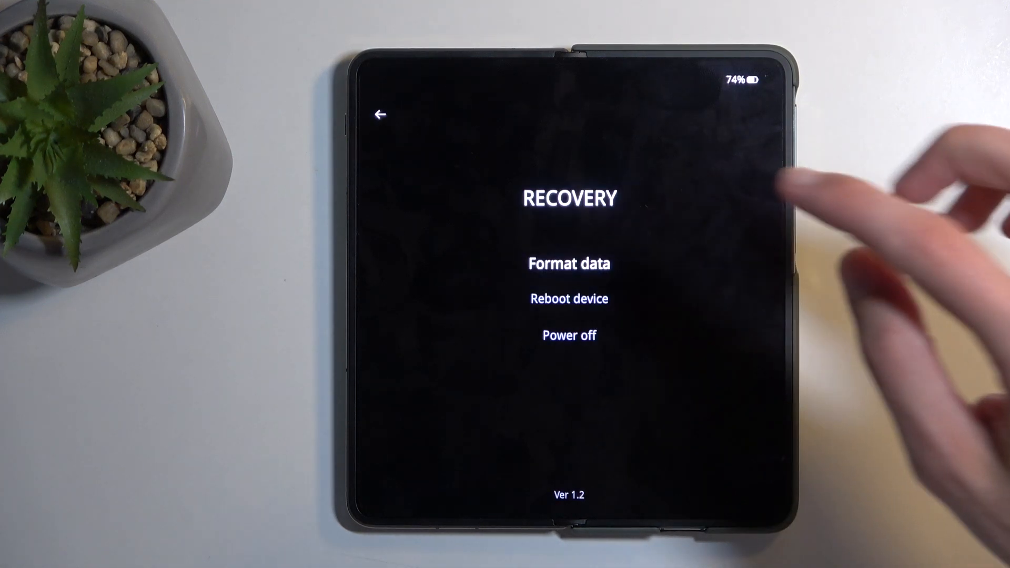
Reboot the device from recovery so it restarts to the OnePlus logo
click(569, 298)
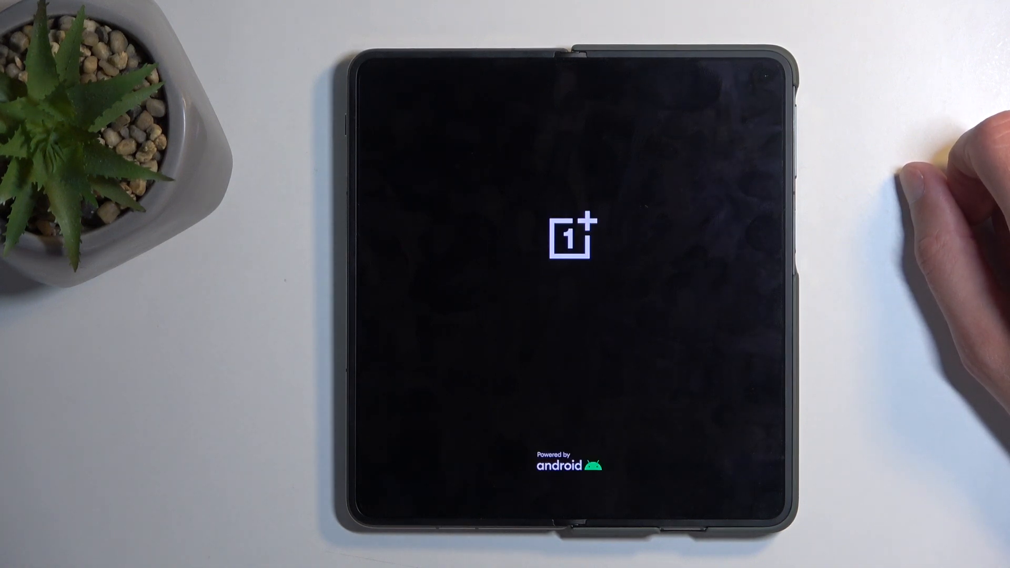